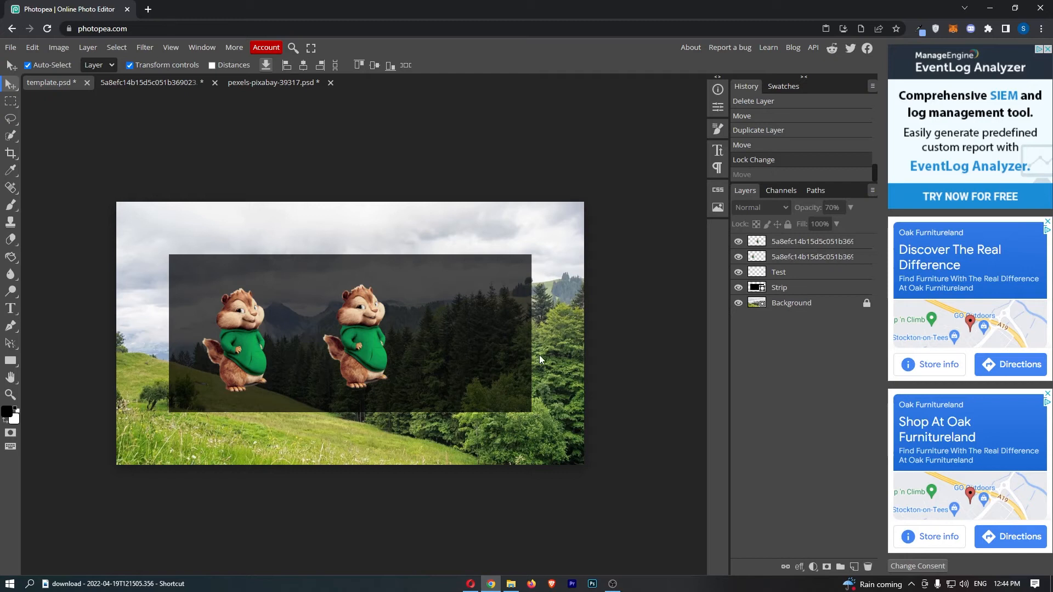
{"action": "mouse_move", "coordinate": [777, 294]}
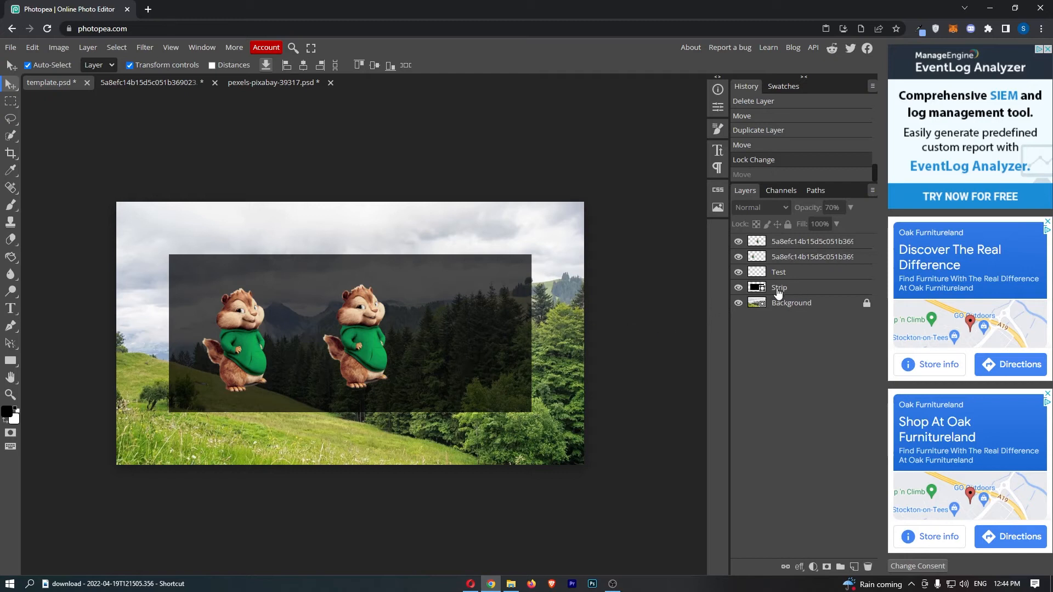
Lock the dark strip, select both chipmunk layers and drag them together to the strip's centre.
{"action": "left_click", "coordinate": [778, 286]}
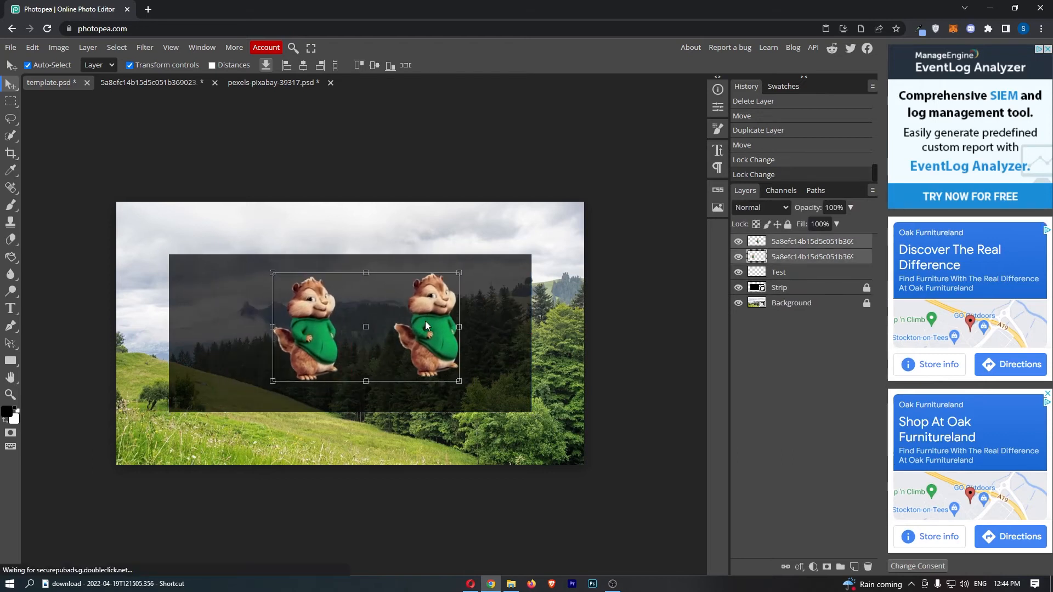
{"action": "left_click_drag", "start_coordinate": [426, 326], "coordinate": [294, 338]}
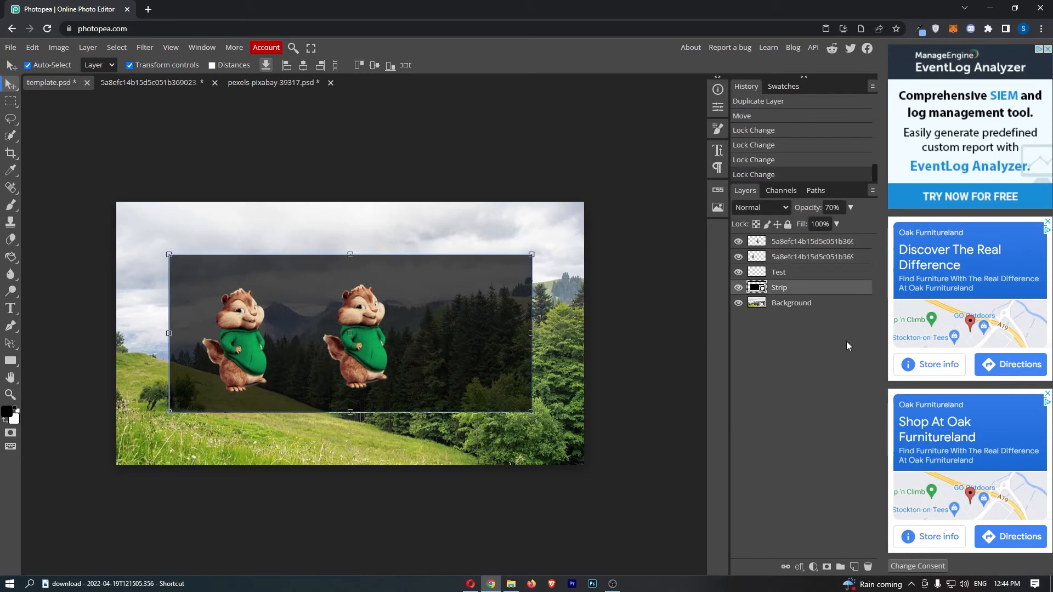
{"action": "left_click", "coordinate": [813, 257]}
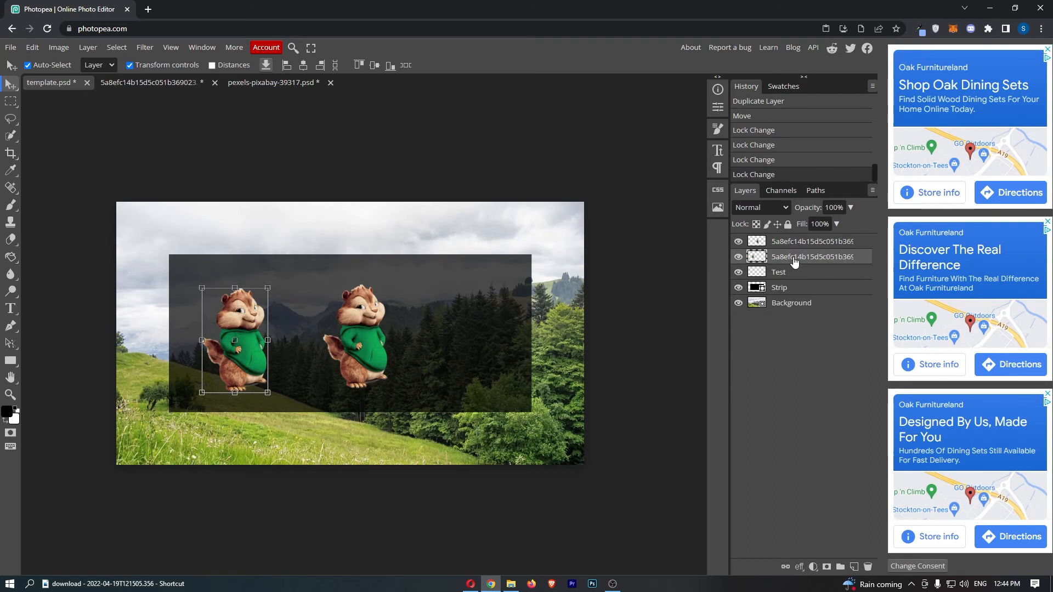
{"action": "mouse_move", "coordinate": [789, 261]}
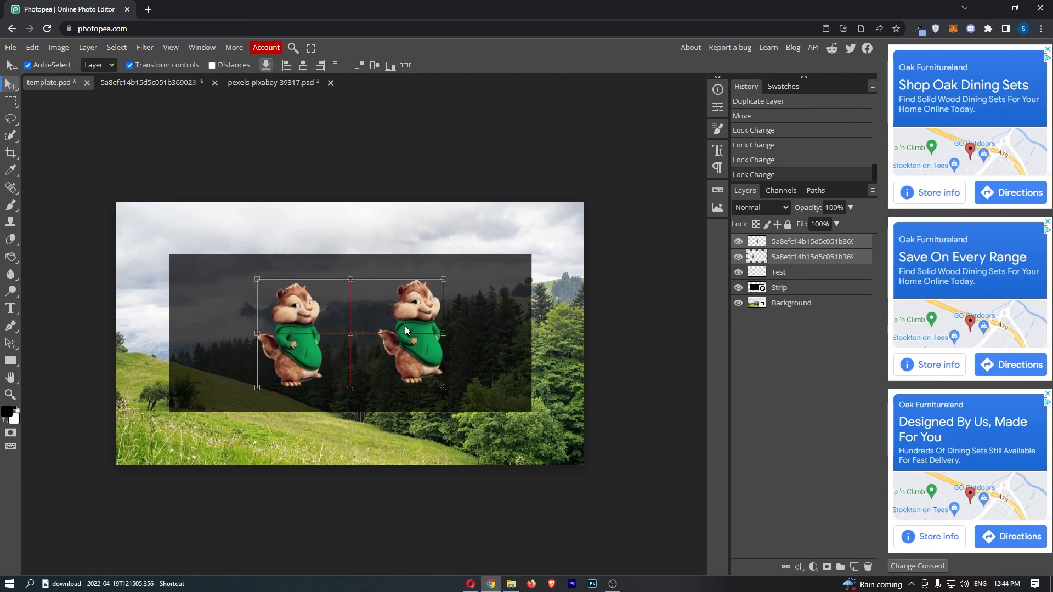
{"action": "left_click_drag", "start_coordinate": [404, 330], "coordinate": [405, 332]}
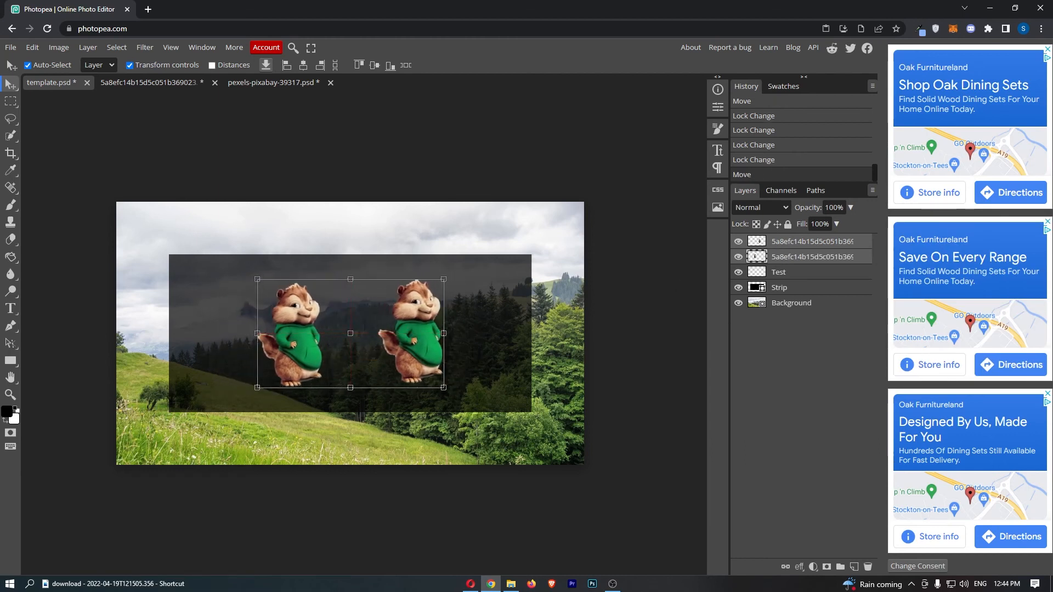